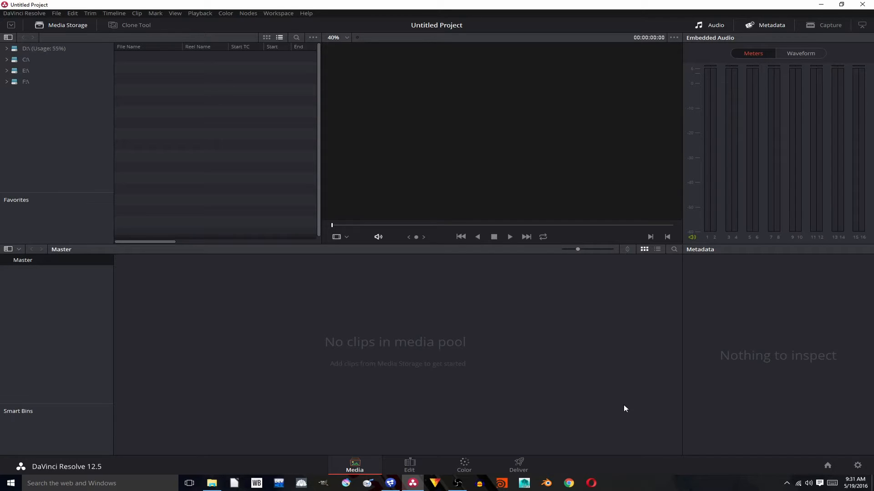
# Step: Import clips P1000522 and P1000523 and change the project frame rate to match them
pyautogui.click(211, 483)
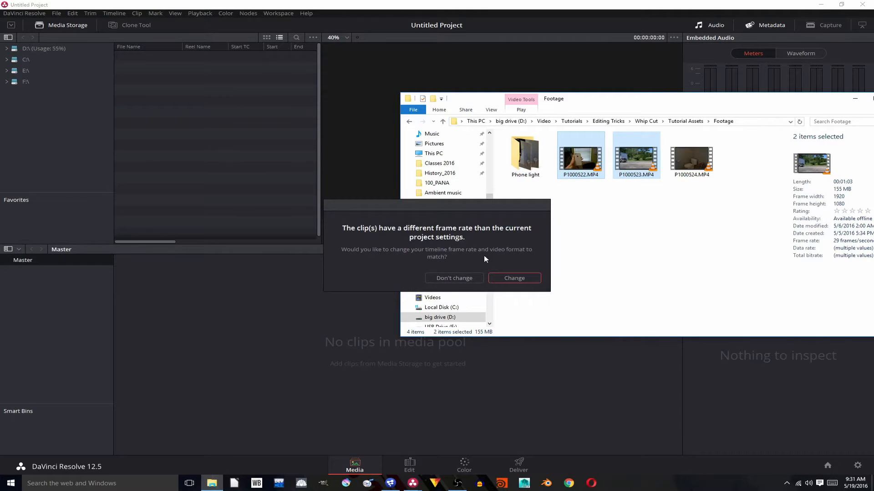
pyautogui.click(513, 278)
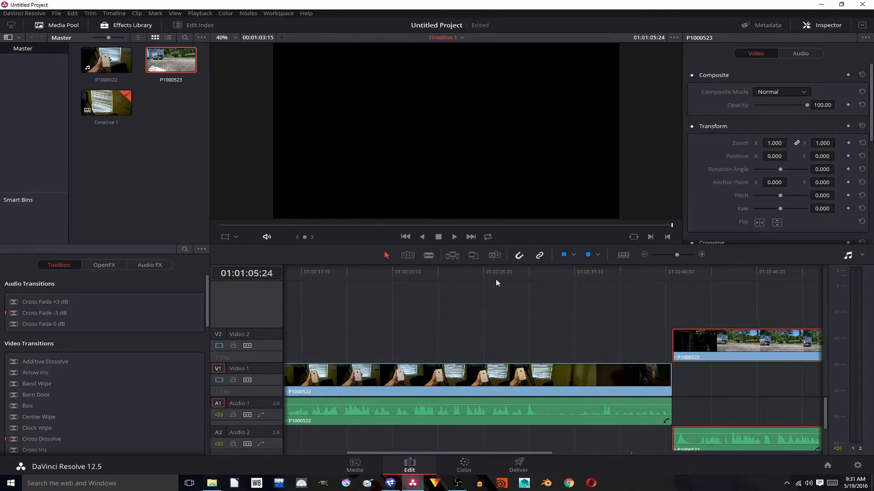
# Step: Blade the V1 phone clip at the blurry whip midpoint and select the trailing part to remove
pyautogui.click(331, 272)
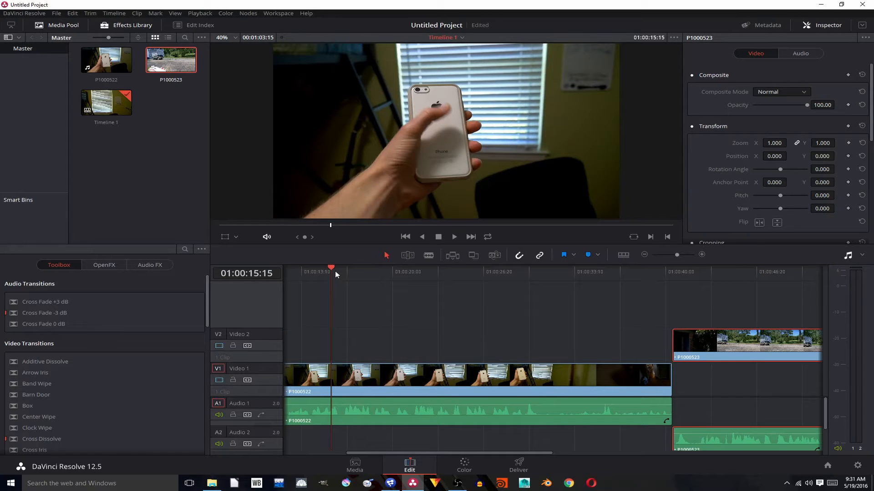
pyautogui.click(425, 272)
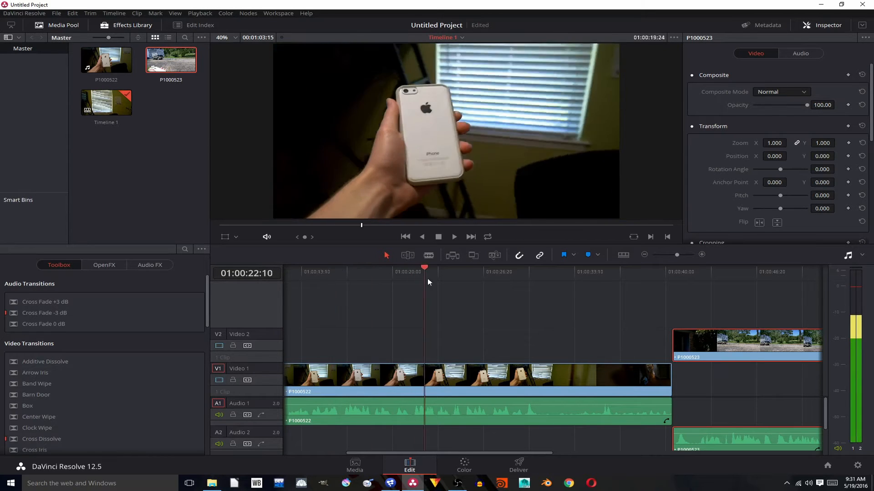
pyautogui.click(512, 271)
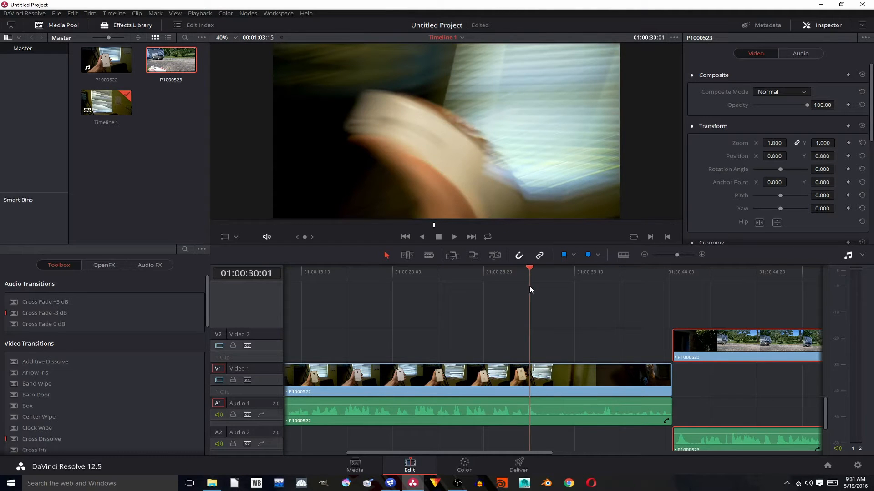
pyautogui.click(427, 254)
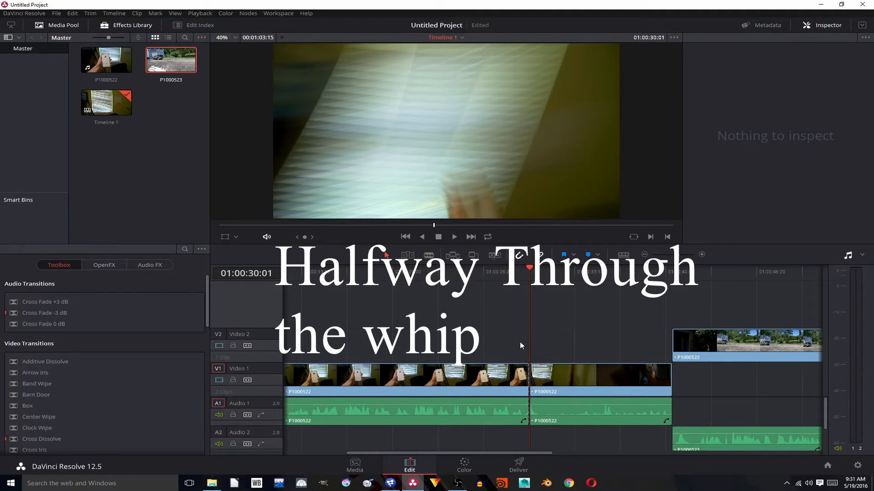
pyautogui.click(598, 379)
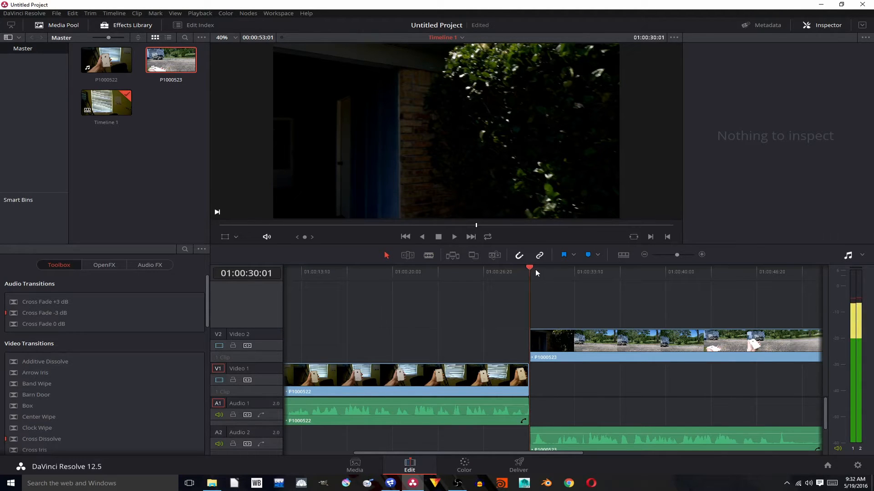
# Step: Trim the head of the V2 car clip and extend the V1 phone clip's tail a few frames
pyautogui.click(558, 272)
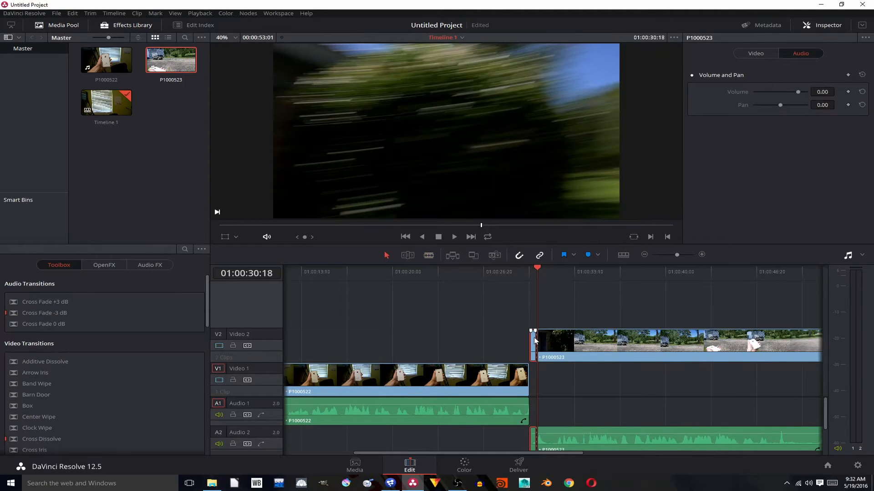
pyautogui.click(453, 236)
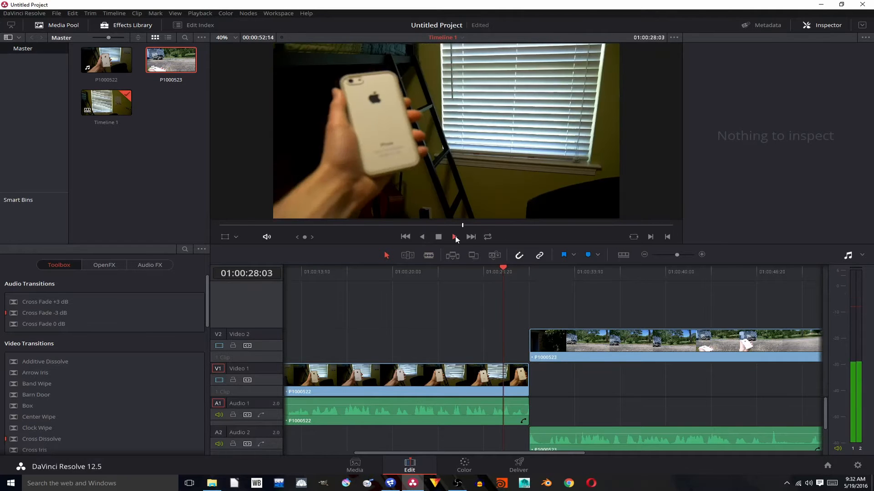
pyautogui.click(454, 237)
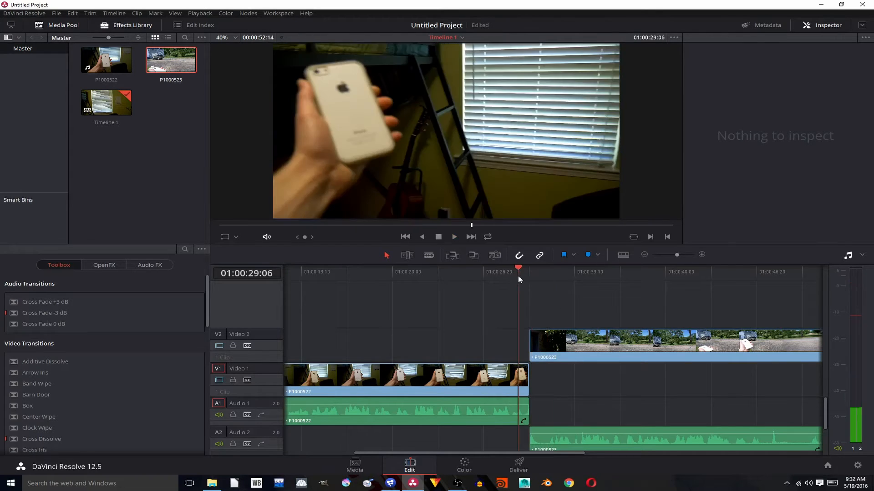
pyautogui.click(453, 237)
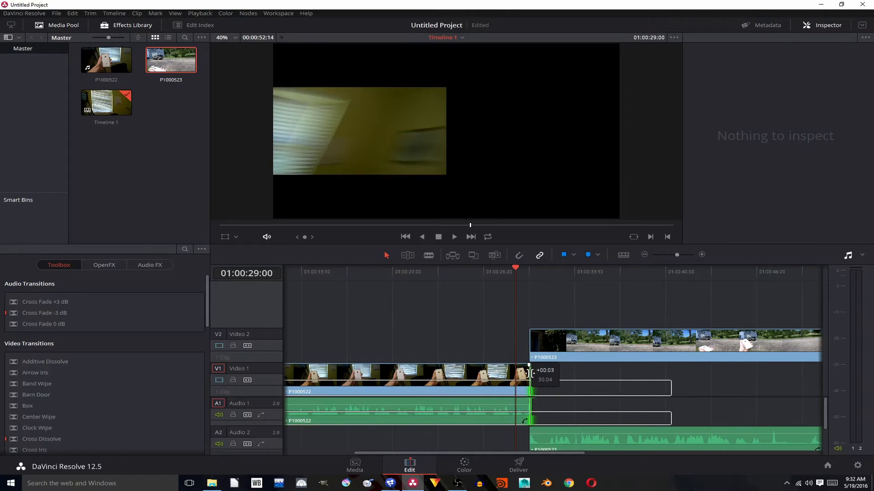
pyautogui.click(549, 343)
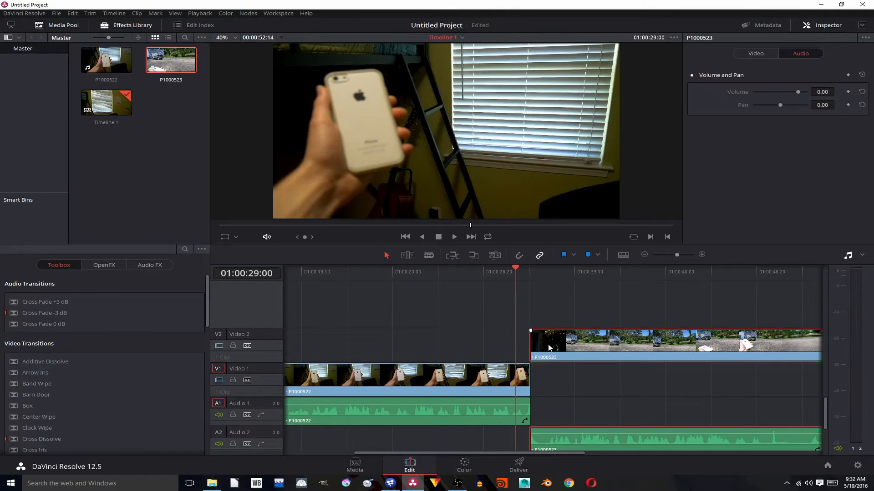
# Step: Play back the cut repeatedly, checking the car clip's blurred first frames hand off cleanly
pyautogui.click(755, 53)
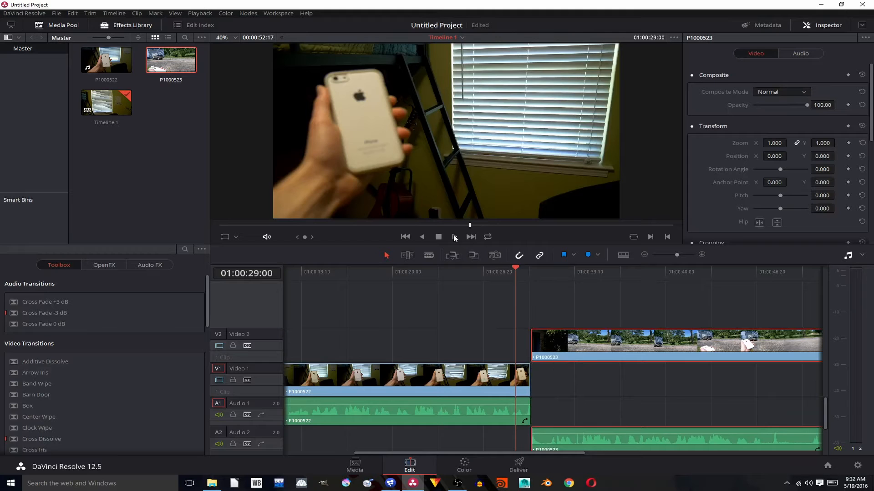
pyautogui.click(454, 237)
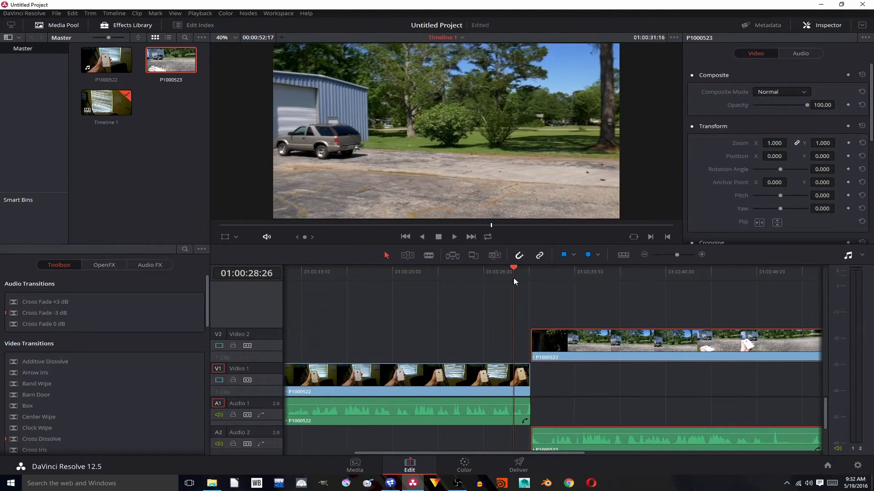
pyautogui.click(530, 272)
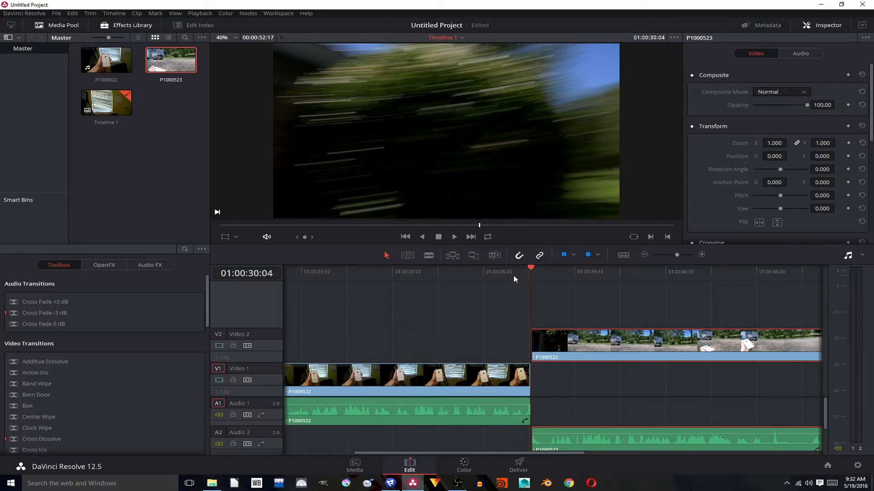
pyautogui.click(512, 267)
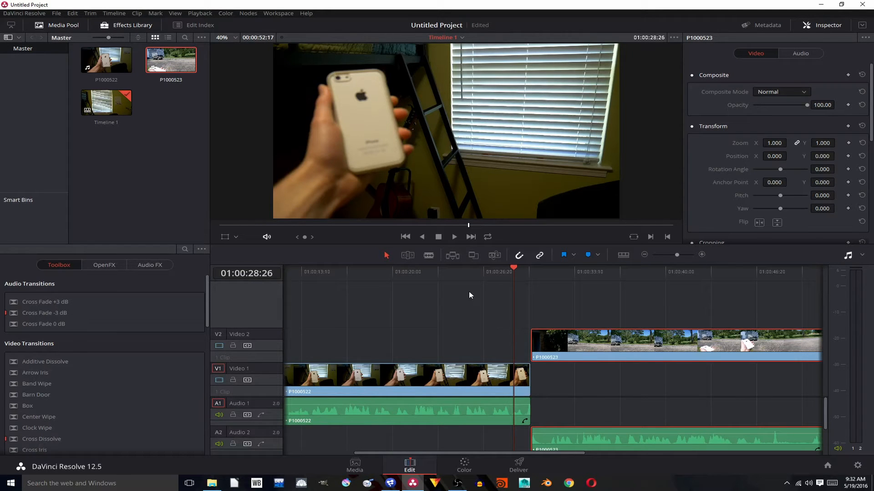
pyautogui.click(453, 236)
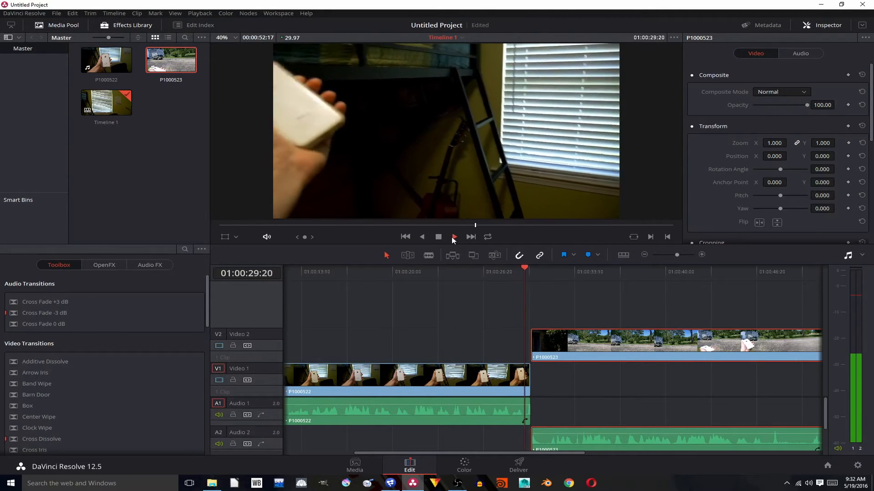
pyautogui.click(453, 237)
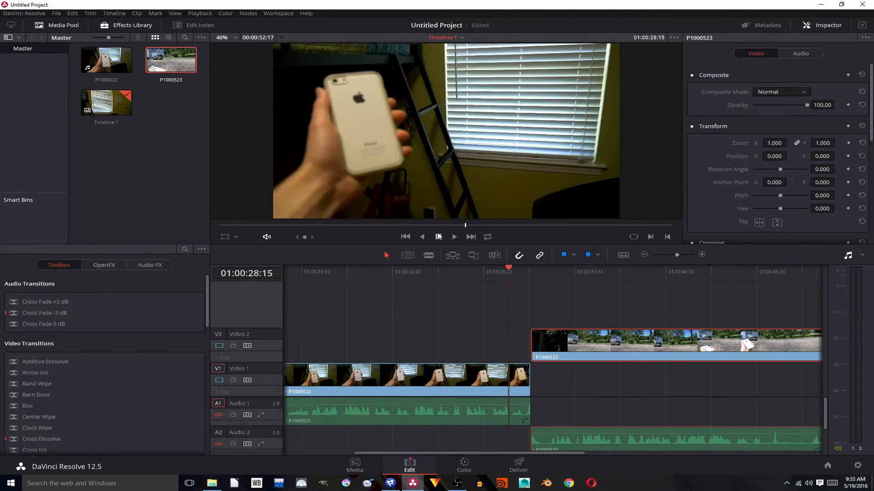
pyautogui.click(453, 237)
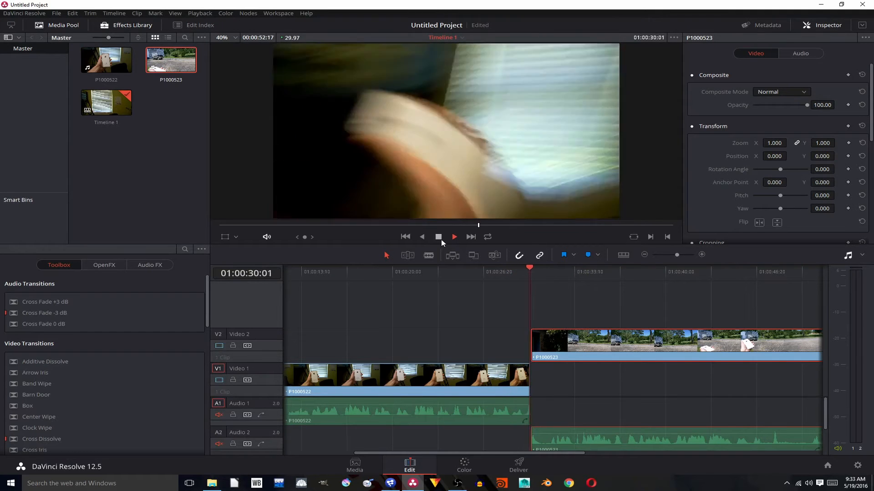
pyautogui.click(438, 237)
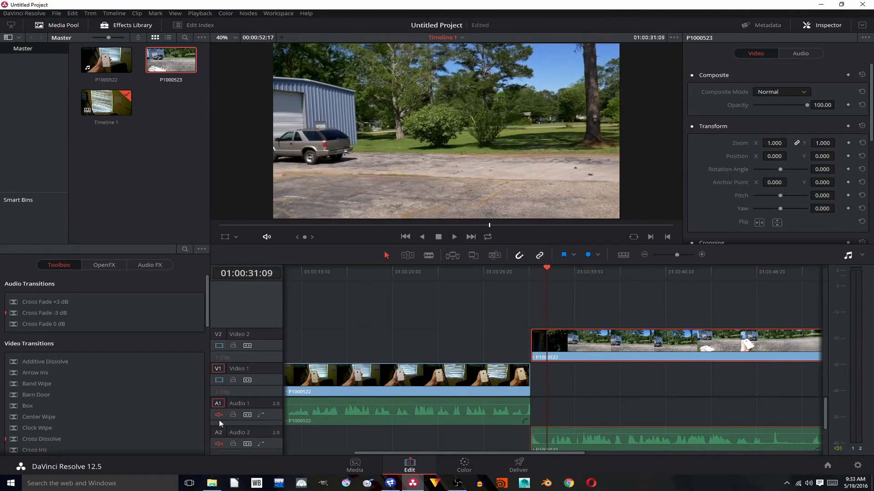
pyautogui.click(517, 267)
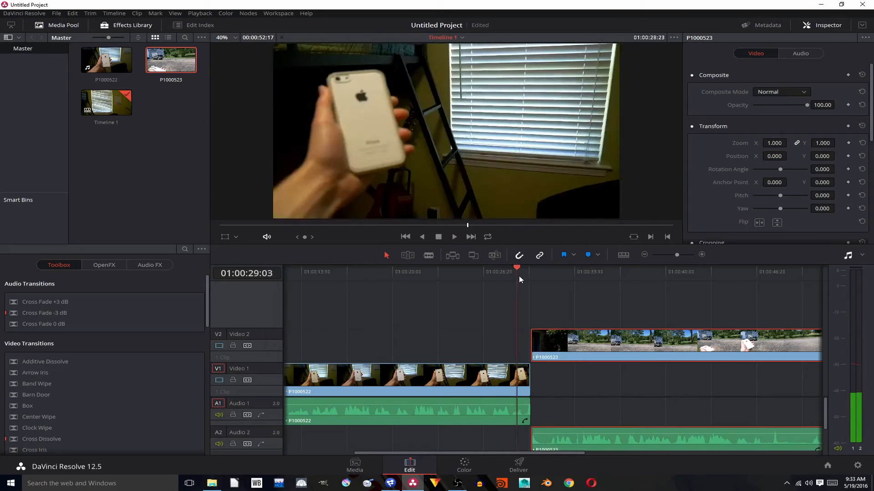
pyautogui.click(453, 237)
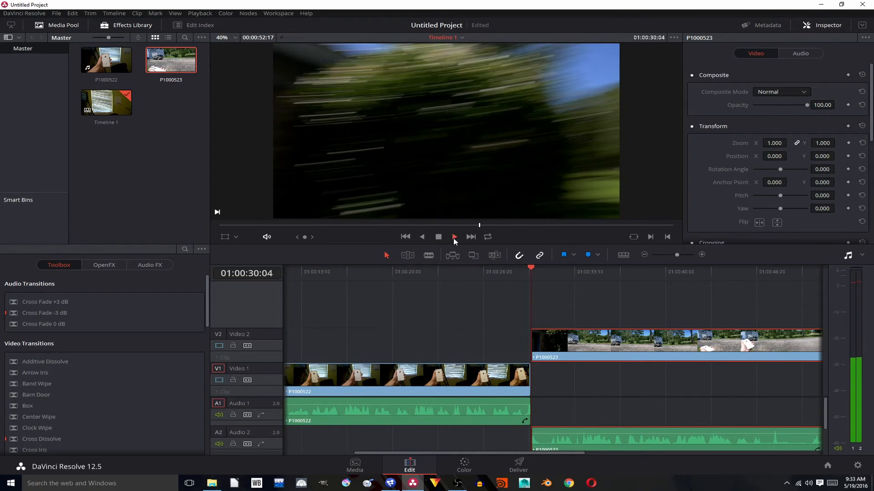
pyautogui.click(438, 237)
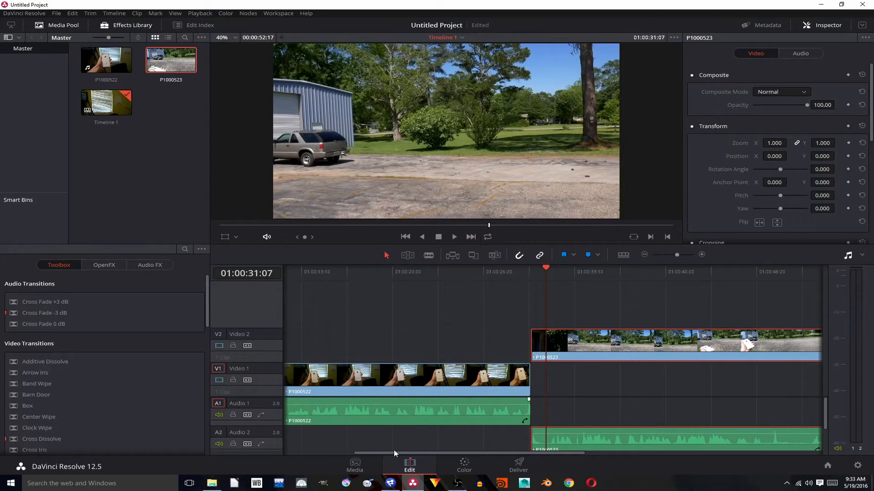
pyautogui.click(389, 483)
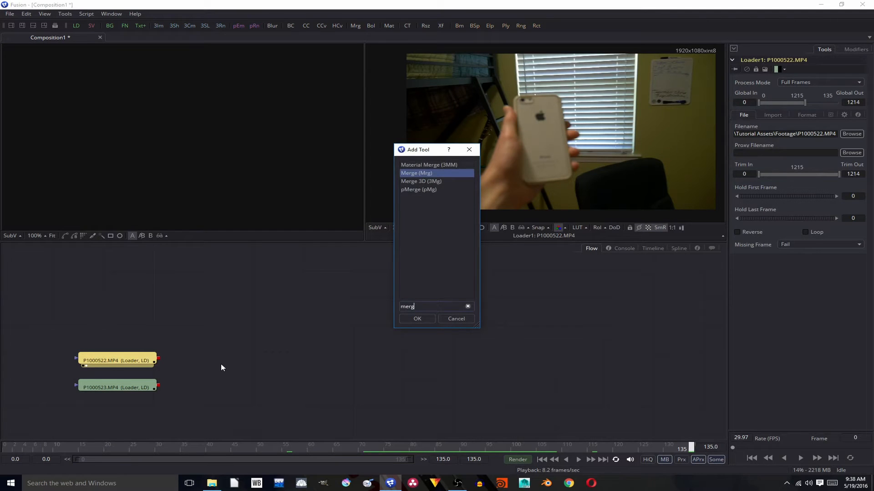
# Step: Add a Merge node via Add Tool > Composite > Merge and cancel the tool search
pyautogui.rightClick(461, 323)
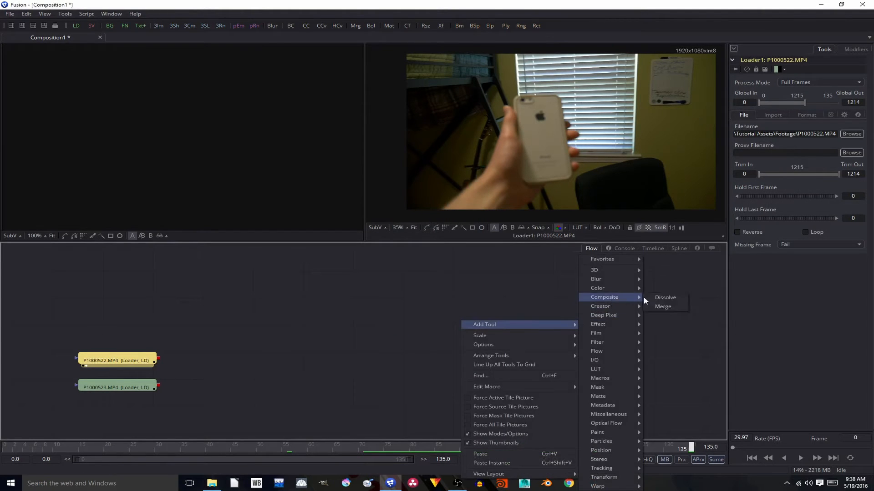
pyautogui.click(662, 307)
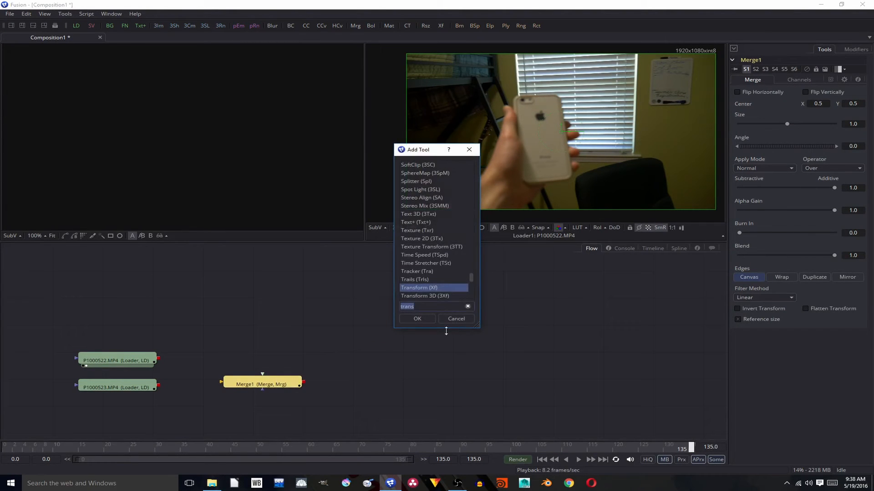
pyautogui.click(455, 318)
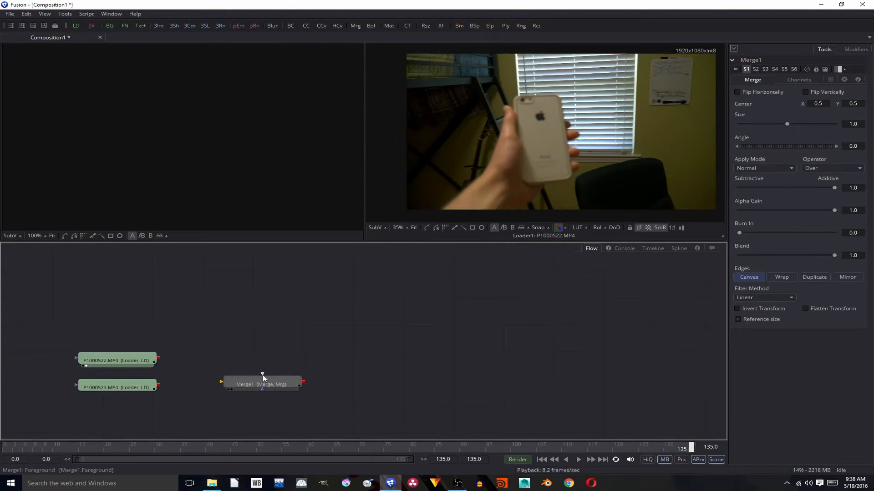
pyautogui.moveTo(262, 374)
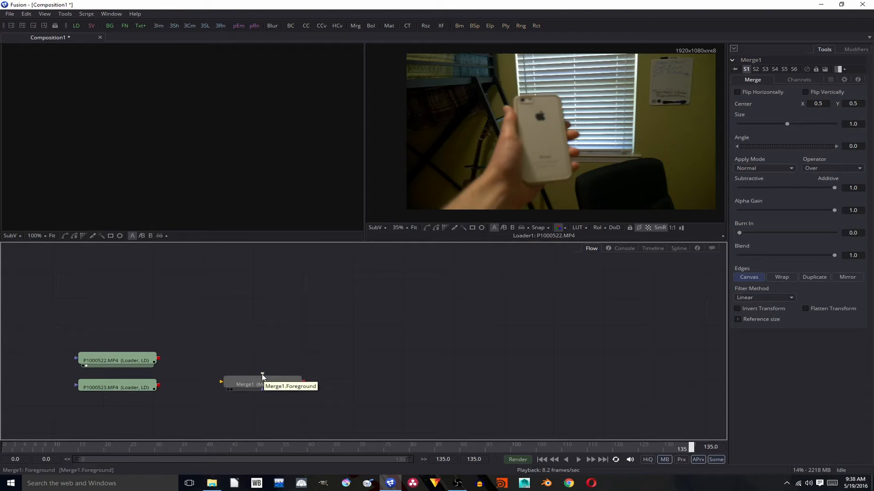
pyautogui.moveTo(158, 361)
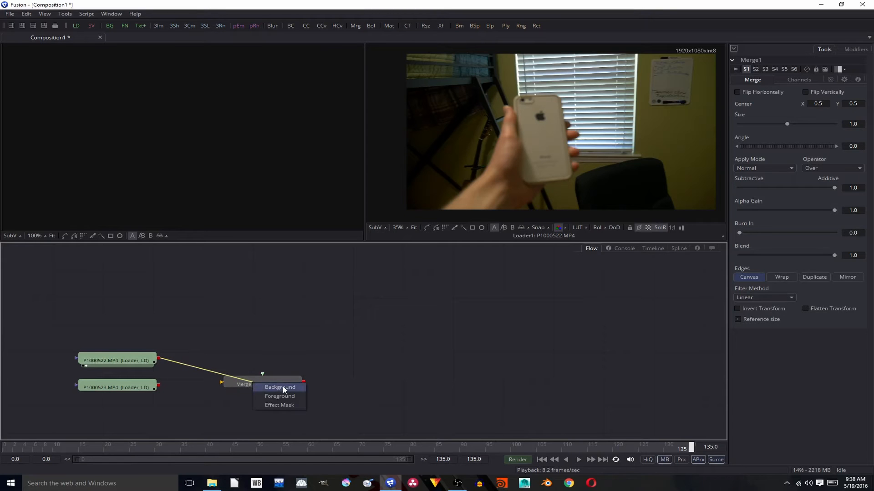
pyautogui.moveTo(279, 396)
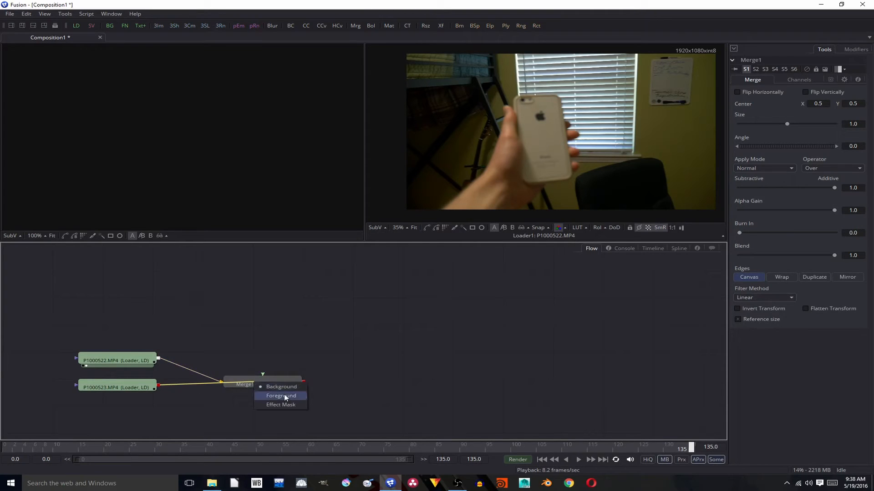
# Step: Wire P1000523 into Merge1 as Foreground with P1000522 as Background
pyautogui.click(282, 395)
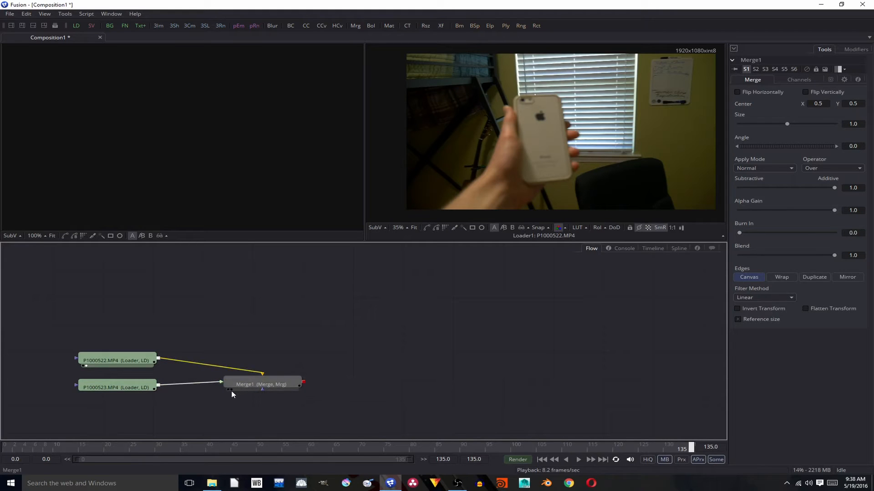
pyautogui.click(262, 384)
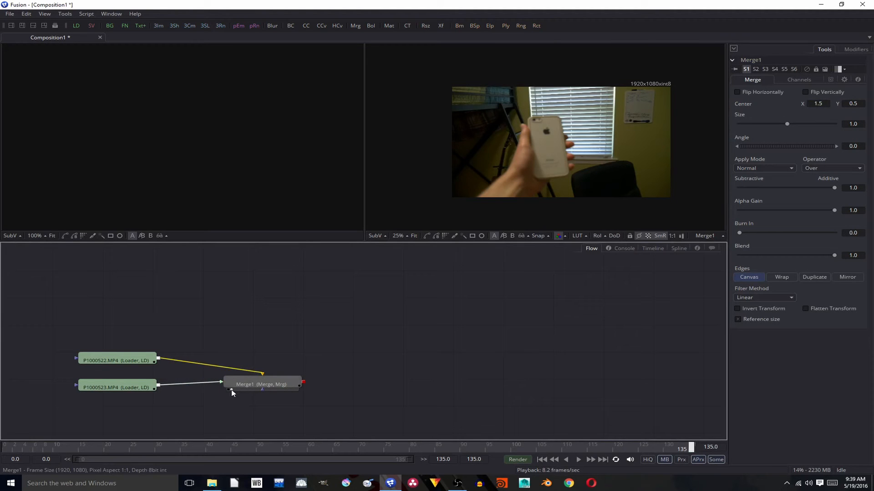
pyautogui.moveTo(243, 383)
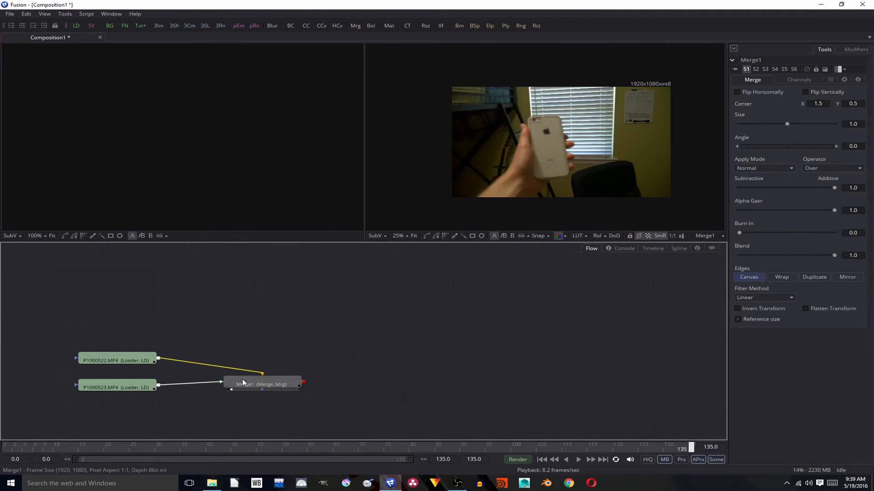
pyautogui.moveTo(262, 384)
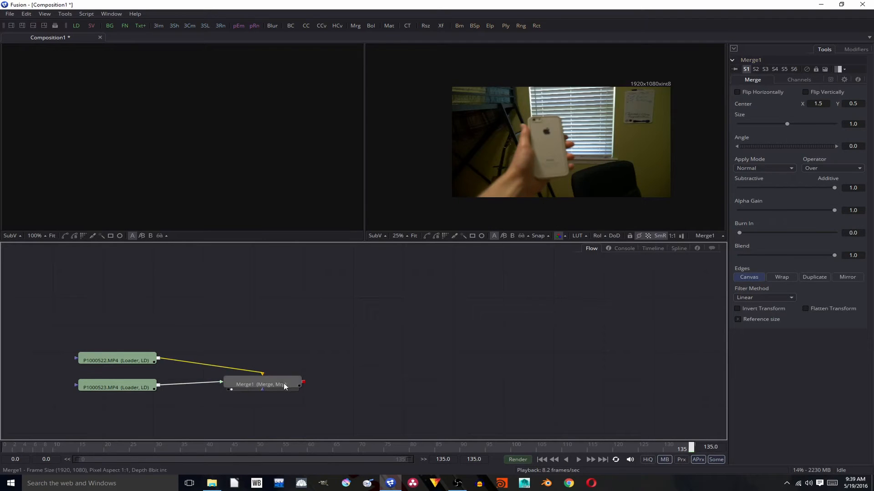
# Step: Set Merge1 Center X to 1.5 and animate the Center at frame 117
pyautogui.click(262, 384)
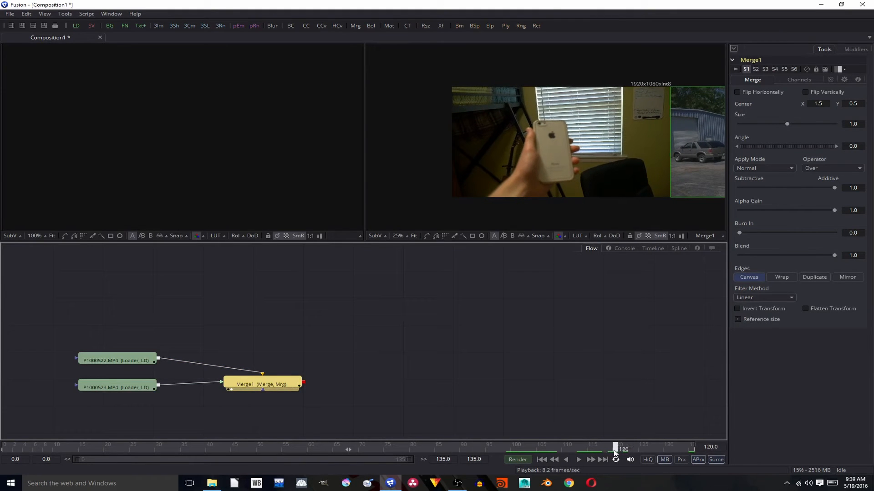
pyautogui.moveTo(663, 145)
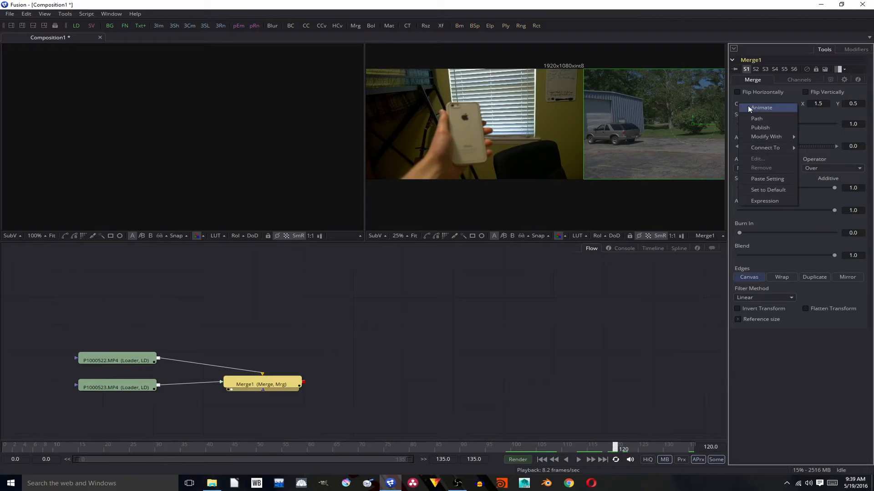
pyautogui.click(761, 107)
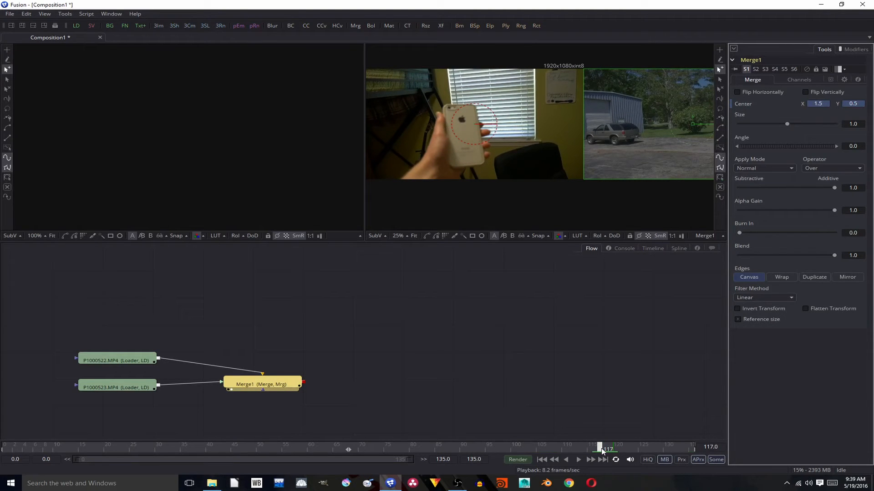
pyautogui.rightClick(743, 107)
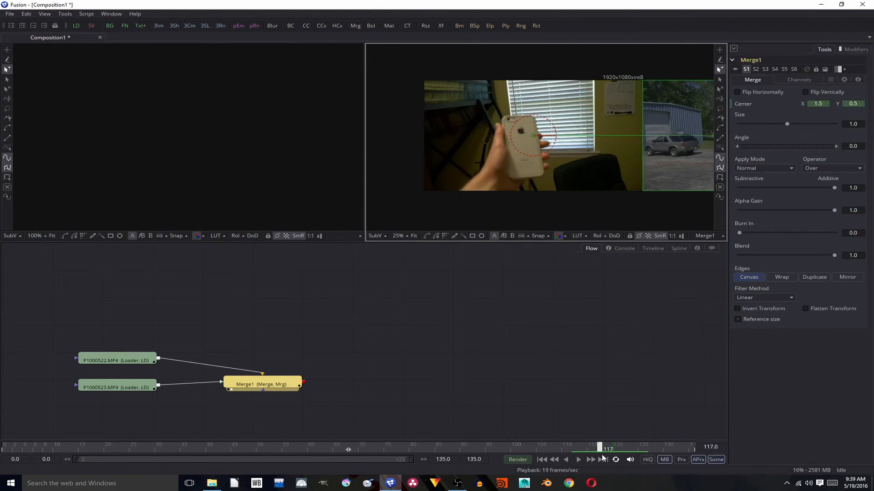
pyautogui.moveTo(500, 138)
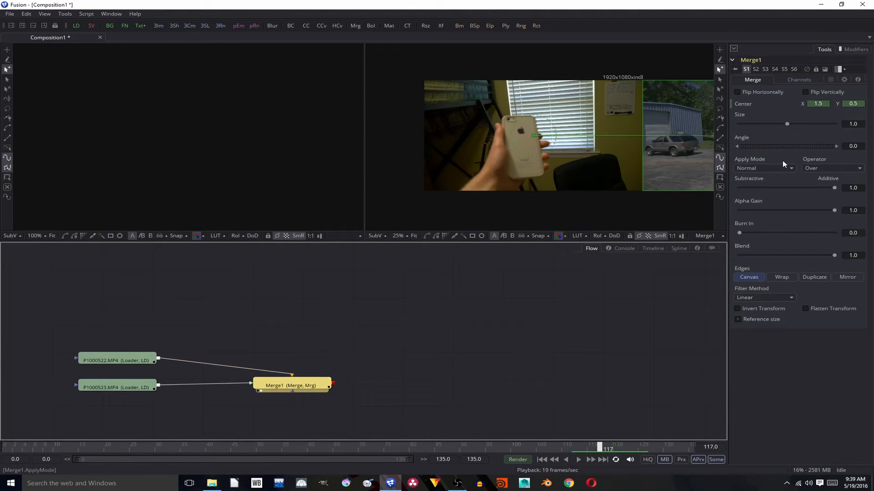
pyautogui.moveTo(491, 129)
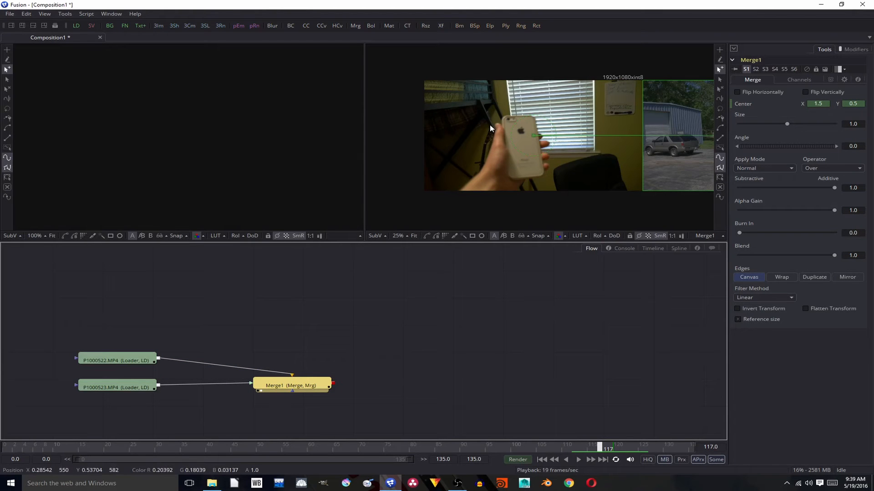
pyautogui.click(116, 387)
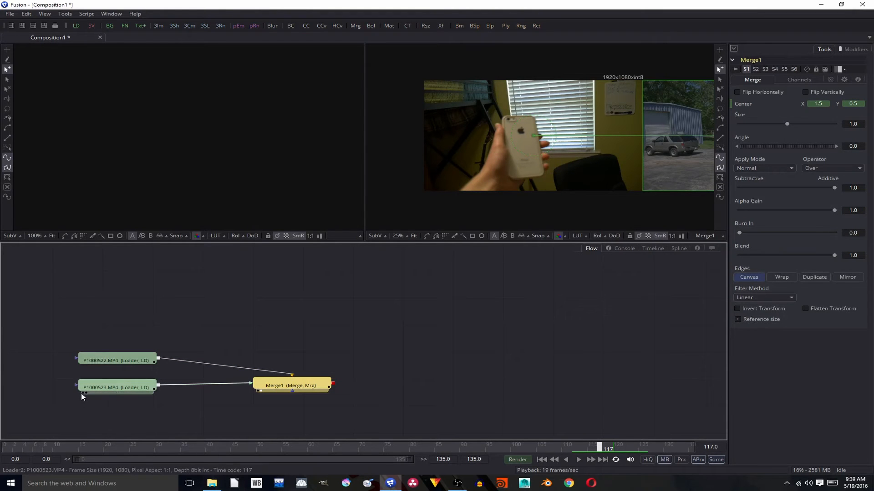
pyautogui.click(115, 387)
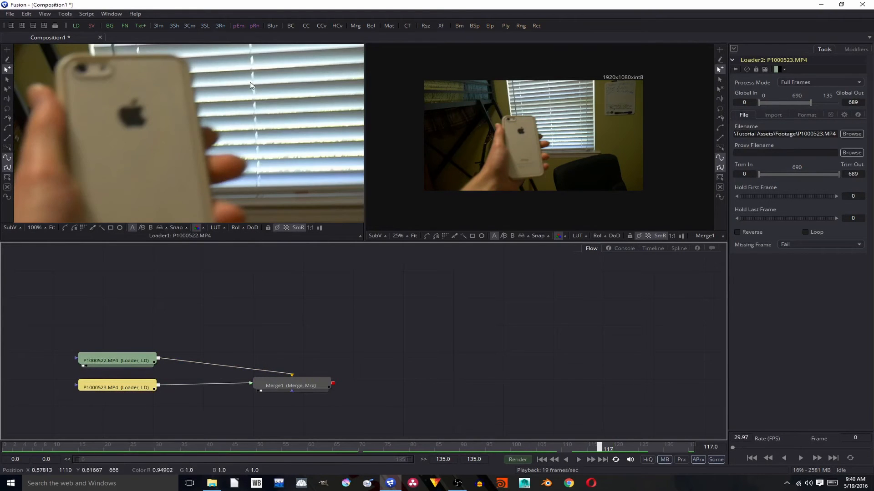
# Step: Insert an animated Transform node after the phone clip loader and preview the slide
pyautogui.click(116, 360)
pyautogui.write('tran')
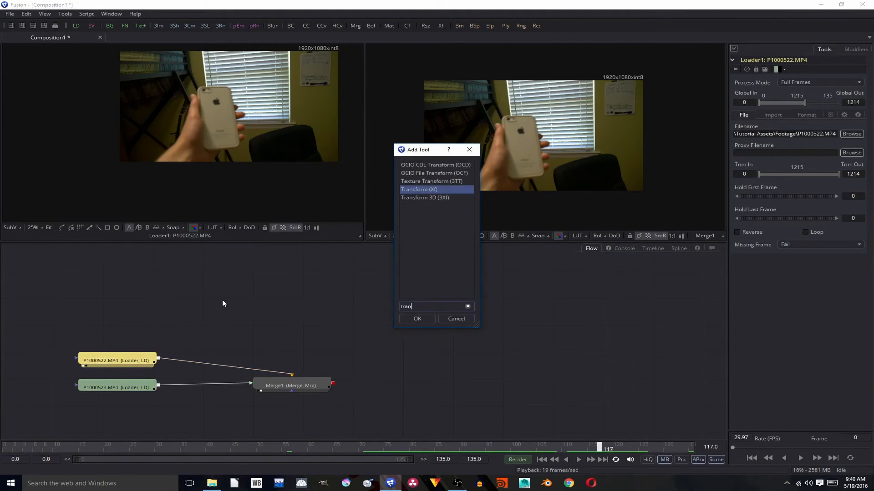
pyautogui.click(417, 319)
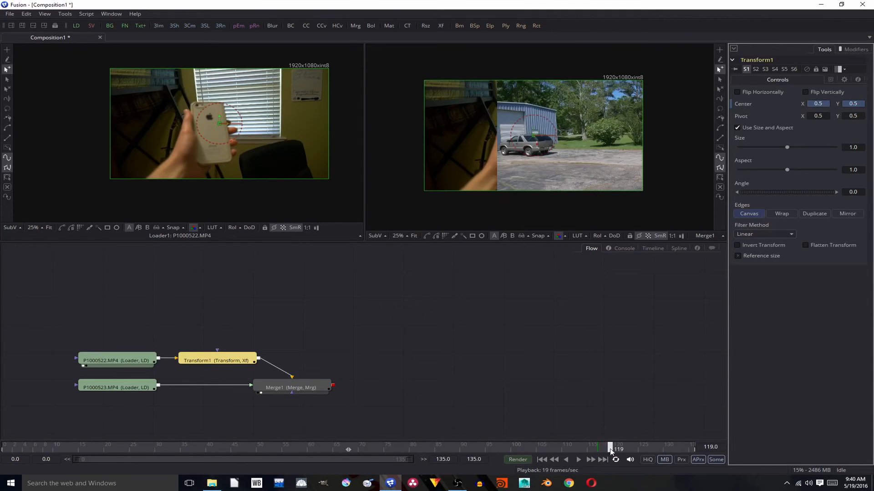
pyautogui.click(612, 450)
pyautogui.write('-0.5')
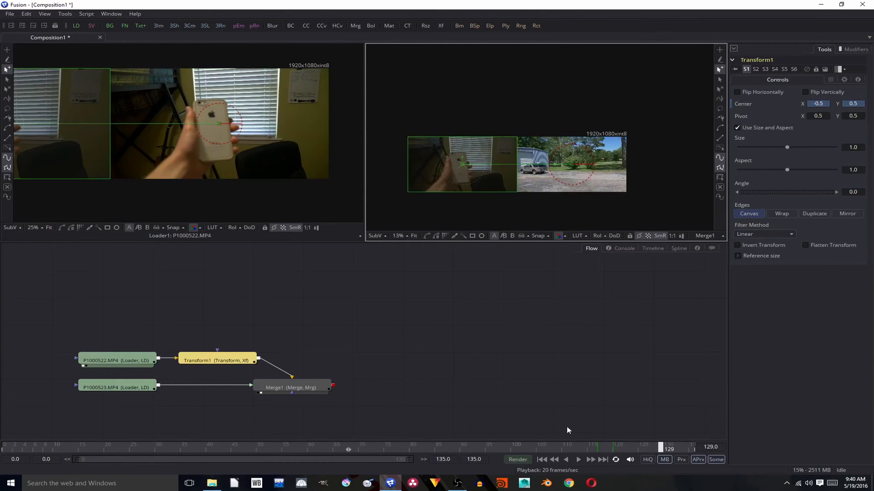
pyautogui.click(291, 387)
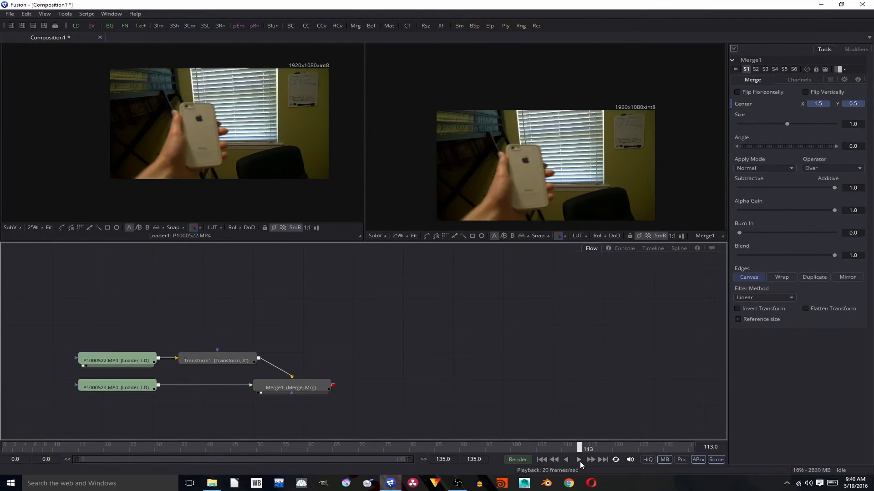
# Step: Attach a Directional Blur tool to the output of Merge1
pyautogui.click(577, 460)
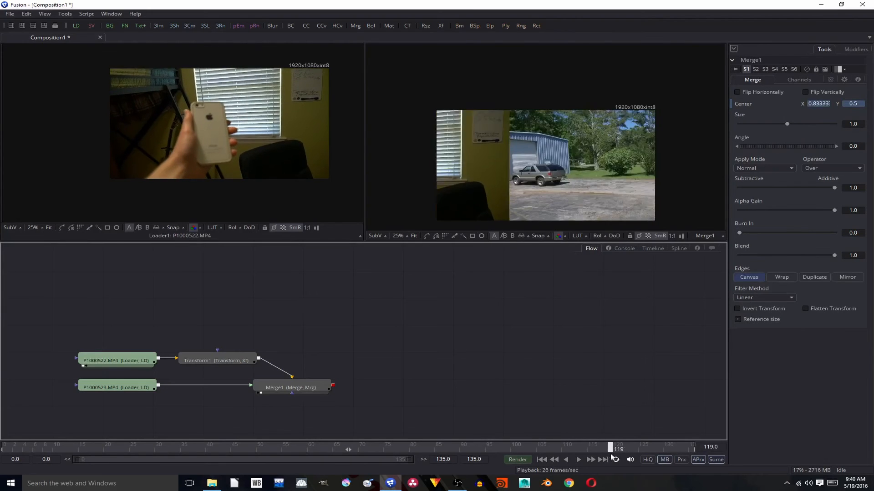
pyautogui.click(565, 459)
pyautogui.write('1.5')
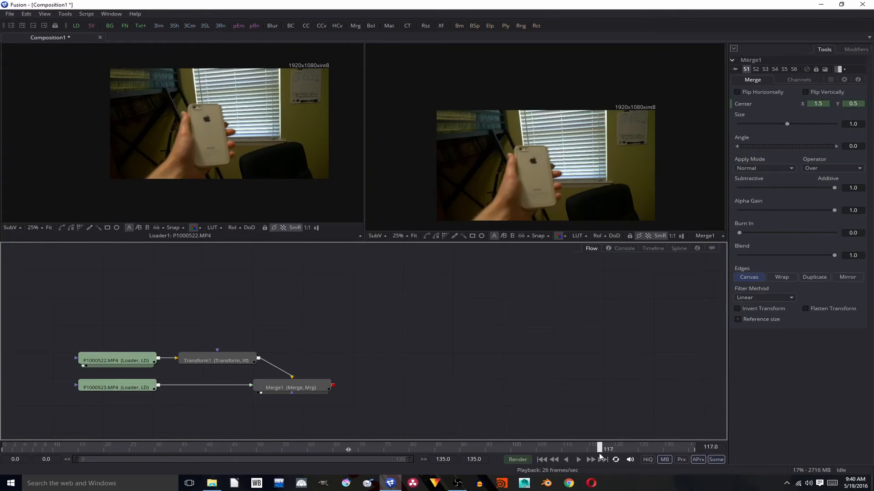
pyautogui.click(290, 387)
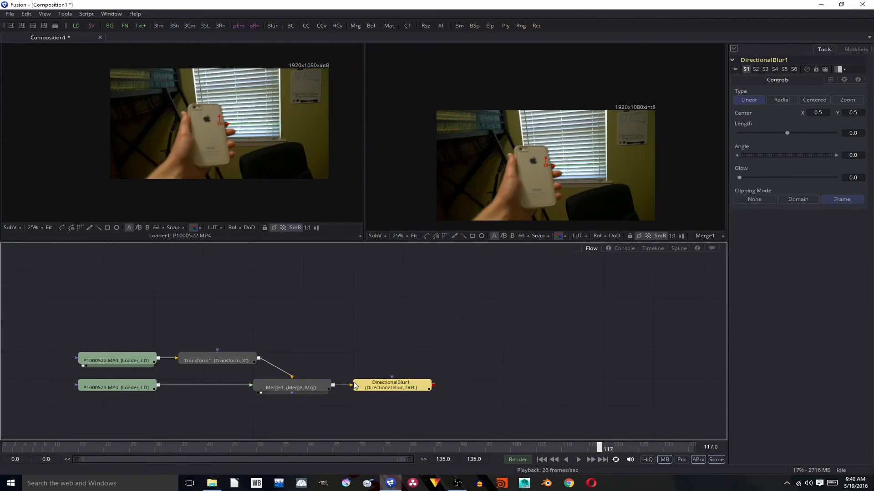
# Step: Keyframe DirectionalBlur1 Length: 0 outside frames 115–125, about 0.09 at the middle frames around 118
pyautogui.click(390, 385)
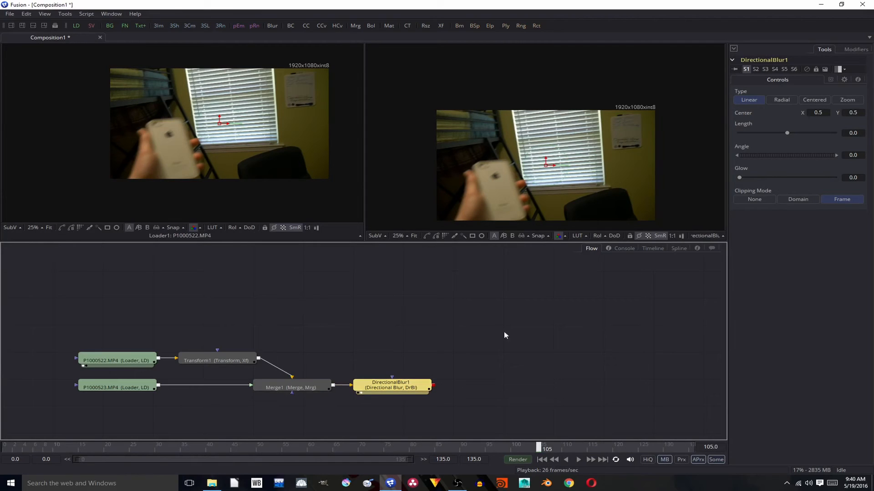
pyautogui.click(543, 448)
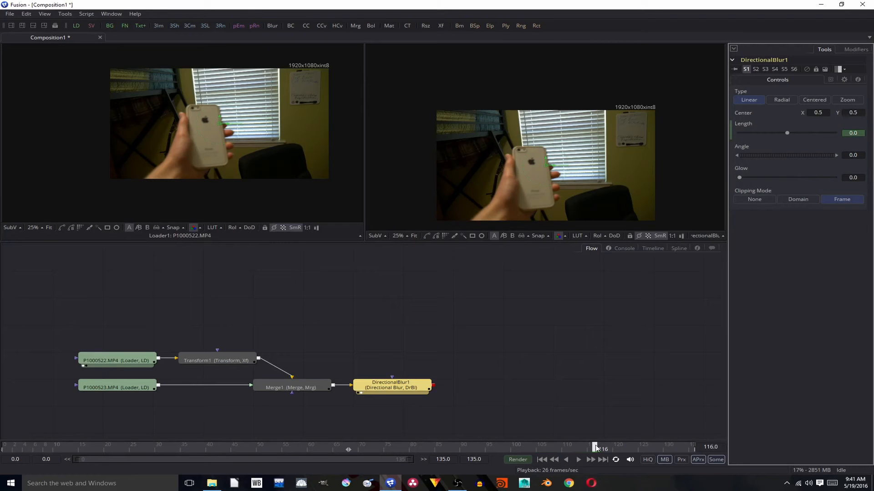
pyautogui.click(599, 446)
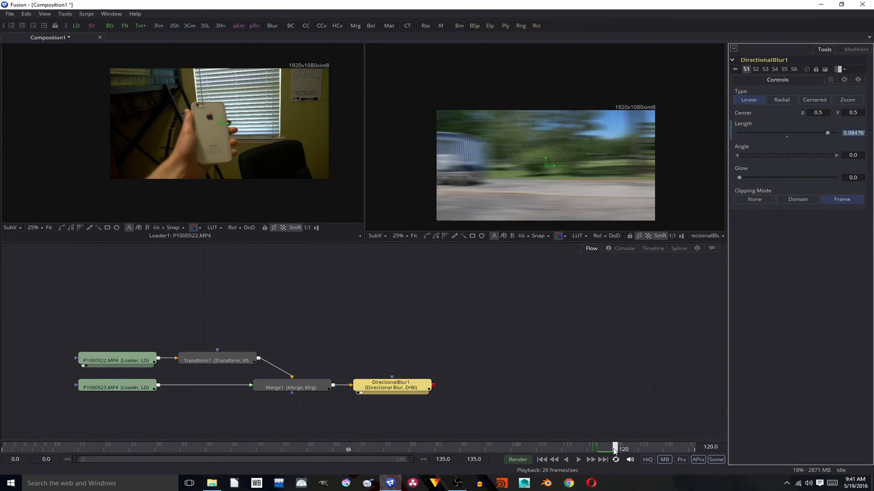
pyautogui.moveTo(788, 139)
pyautogui.write('0')
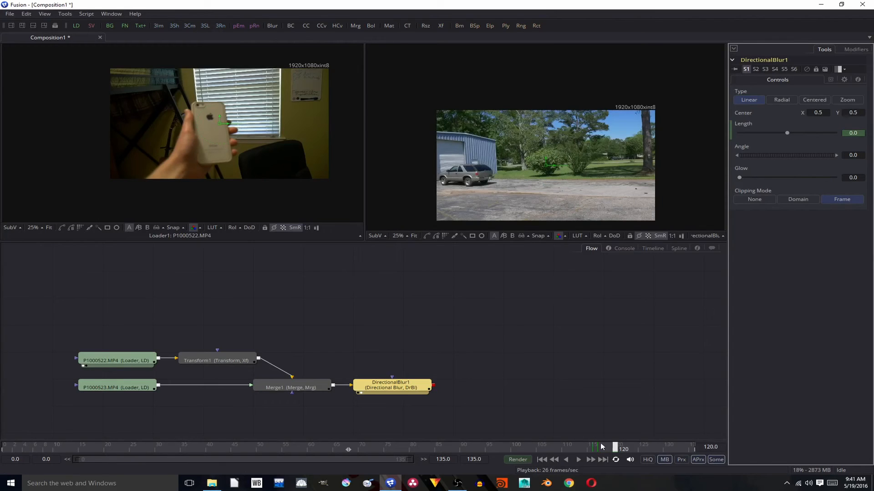
pyautogui.click(578, 460)
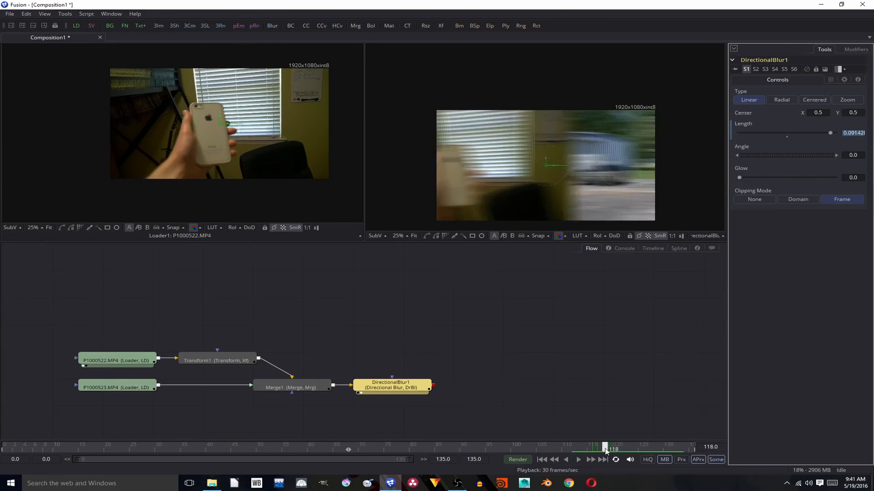
pyautogui.click(578, 460)
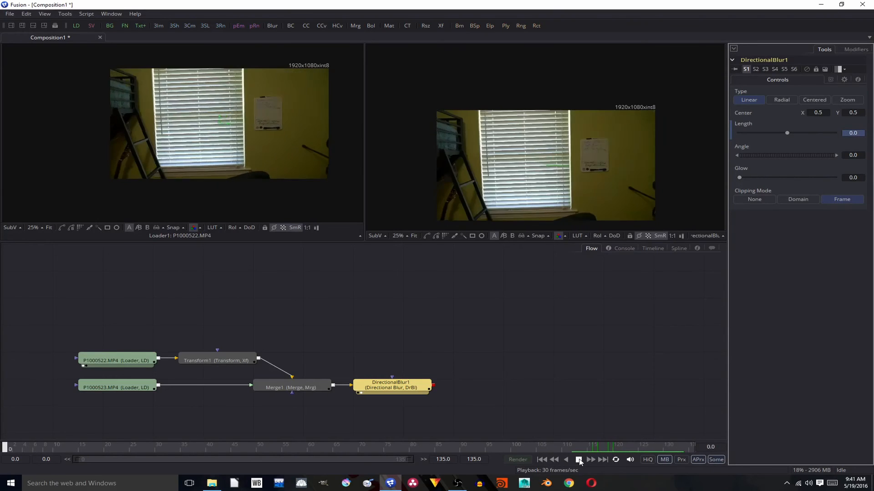
pyautogui.click(579, 460)
pyautogui.write('1')
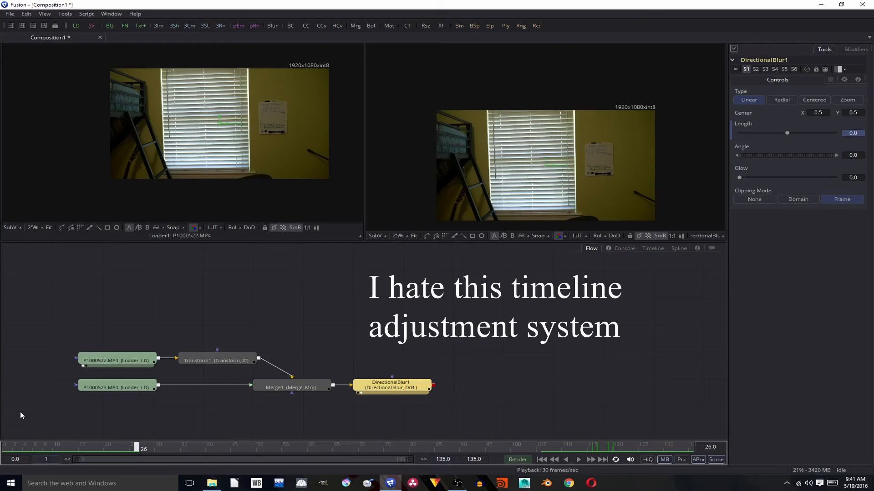
# Step: Set the Global Start Time to 110 and play the transition to check it
pyautogui.click(578, 460)
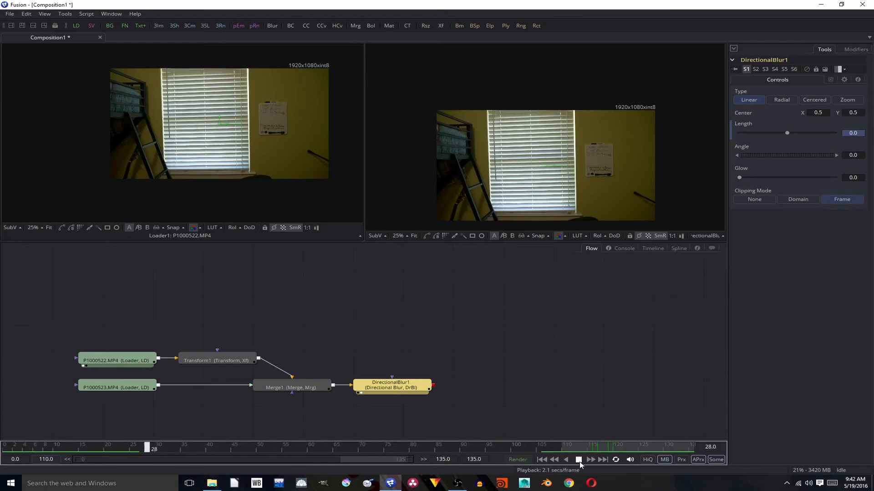
pyautogui.click(578, 459)
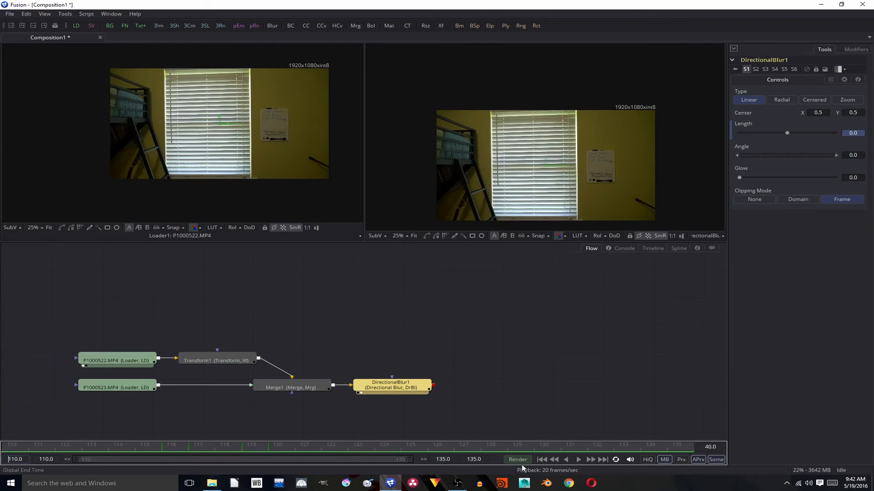
pyautogui.click(578, 459)
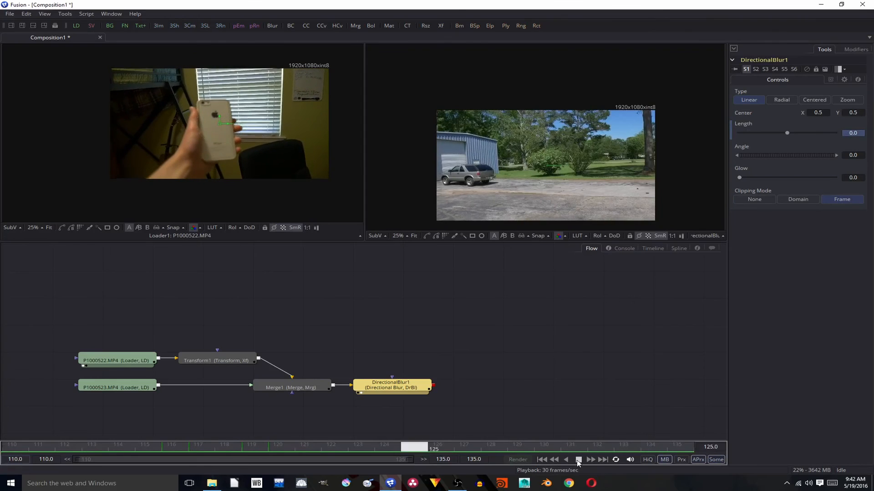
pyautogui.click(651, 247)
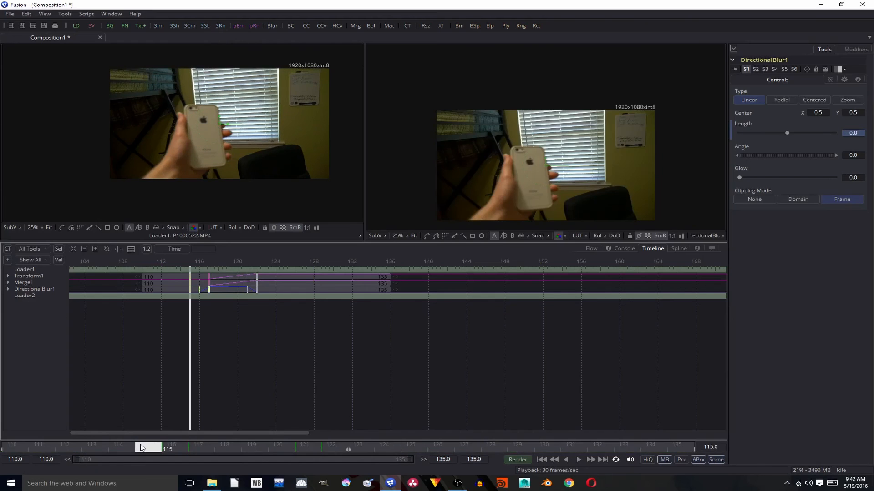
# Step: Show the tool keyframe bars in the Timeline and play through frames 115–130 to review the blur
pyautogui.click(578, 460)
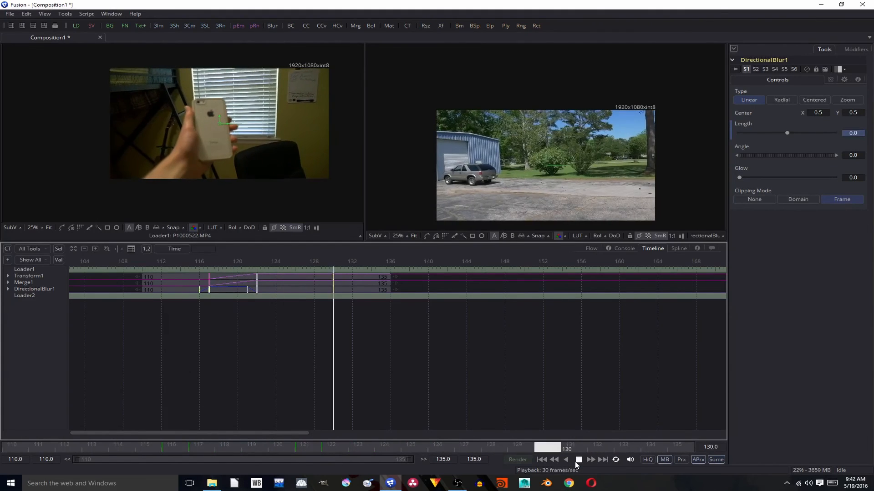
pyautogui.click(578, 460)
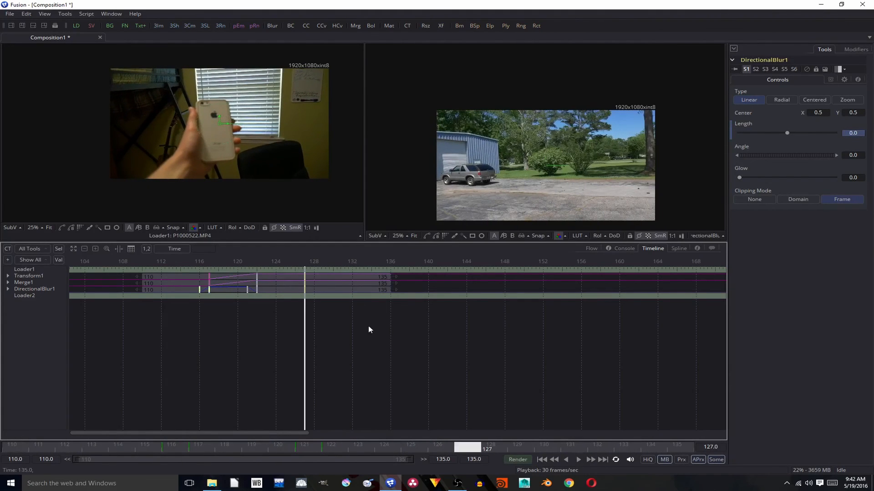
pyautogui.click(243, 290)
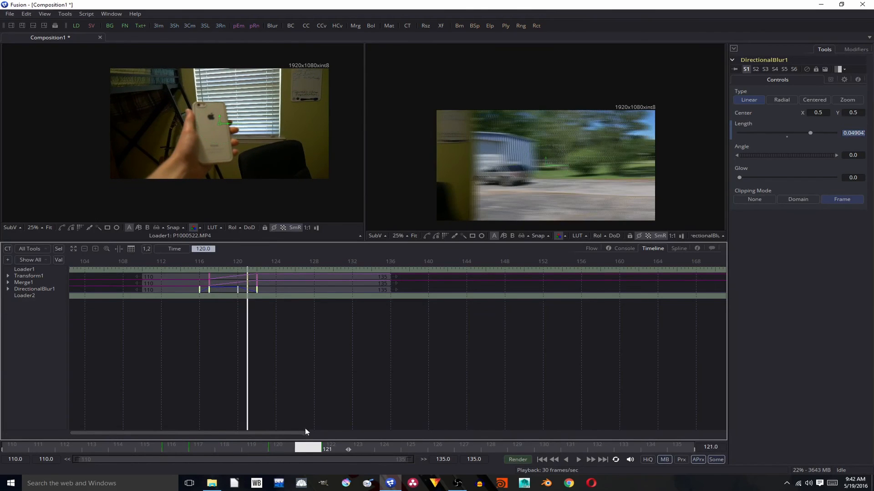
pyautogui.click(678, 247)
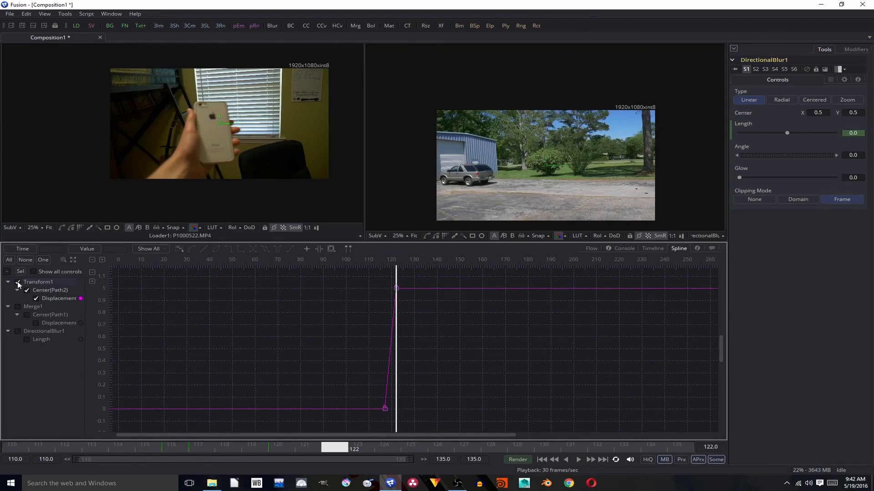
# Step: Show the Transform1 and Merge1 displacement curves in the Spline editor, then play back the finished whip pan
pyautogui.click(33, 307)
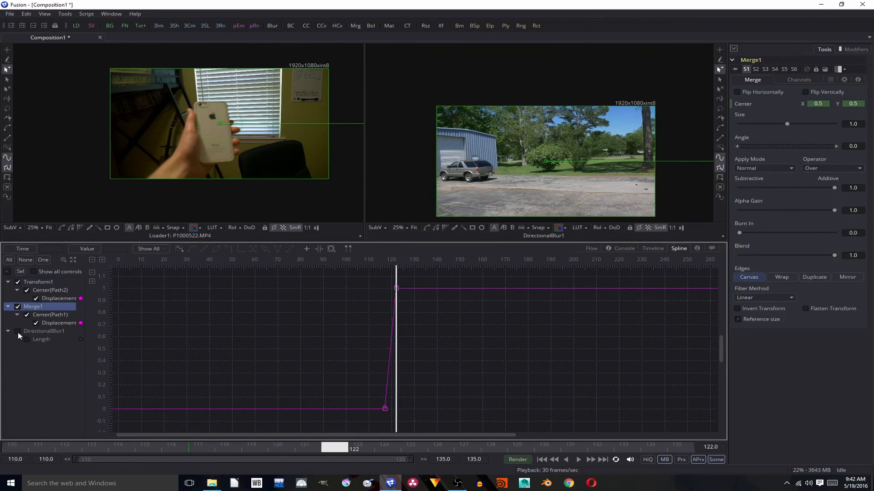
pyautogui.click(27, 340)
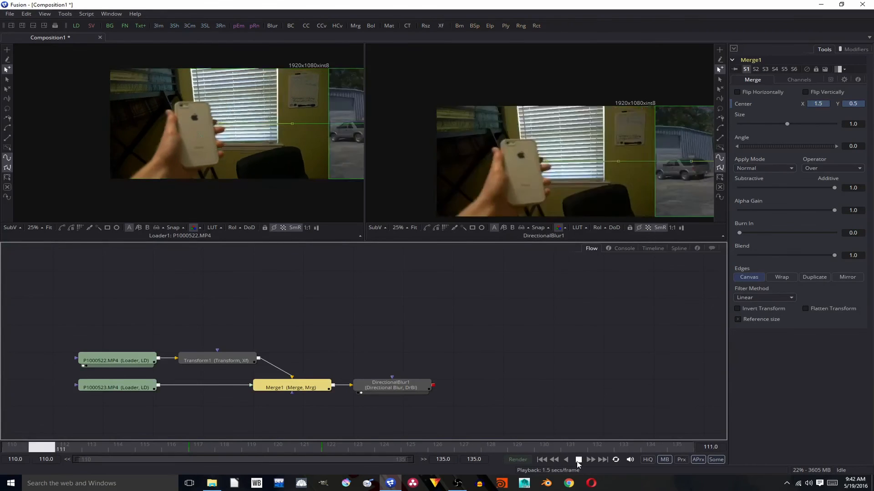
pyautogui.click(578, 459)
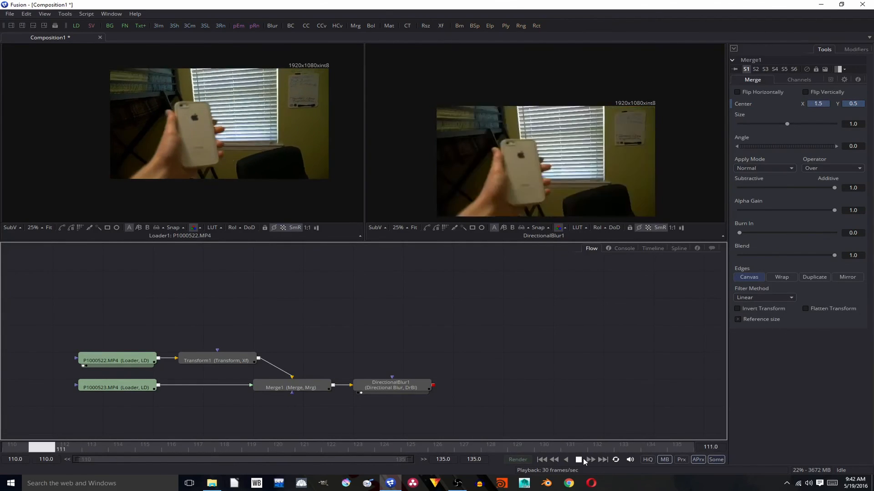
pyautogui.click(578, 459)
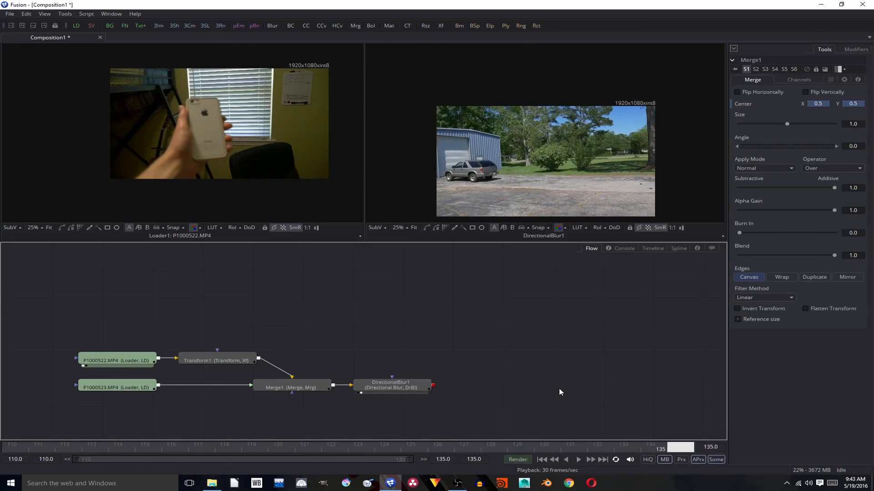